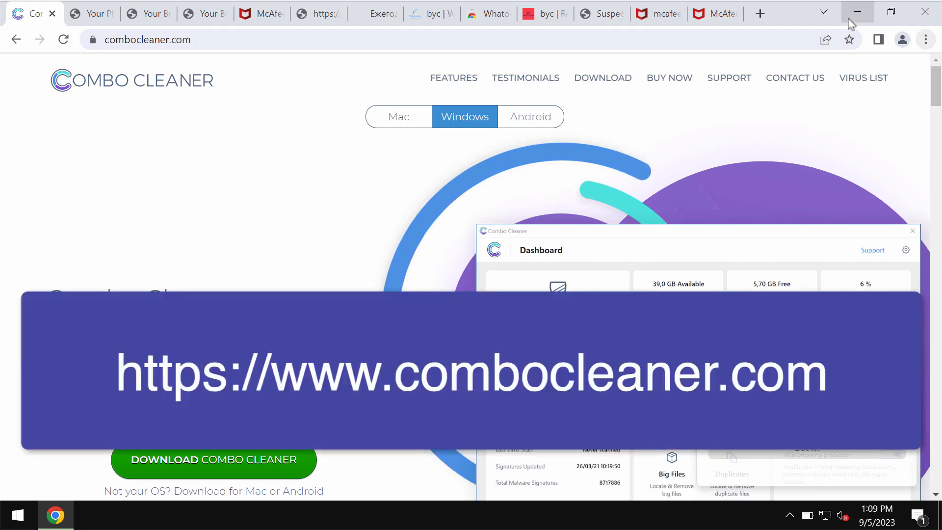
Step: Minimize the Chrome window showing the Combo Cleaner website to reveal the desktop
click(858, 12)
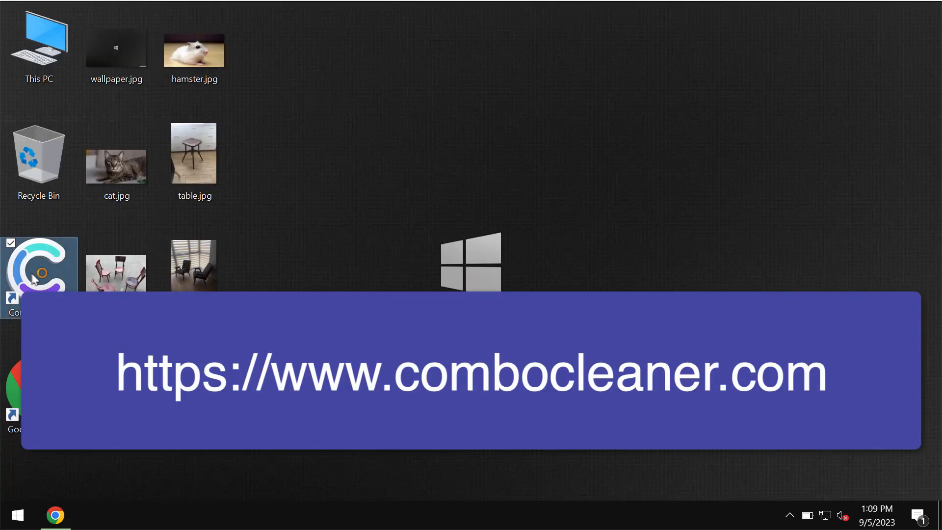
Step: Launch Combo Cleaner from its desktop shortcut and land on the Dashboard
double_click(37, 271)
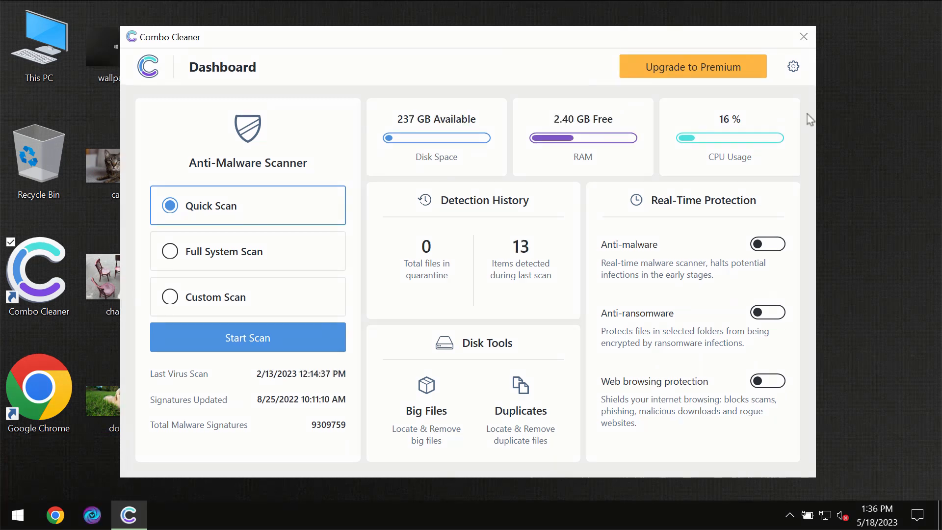
mouse_move(805, 109)
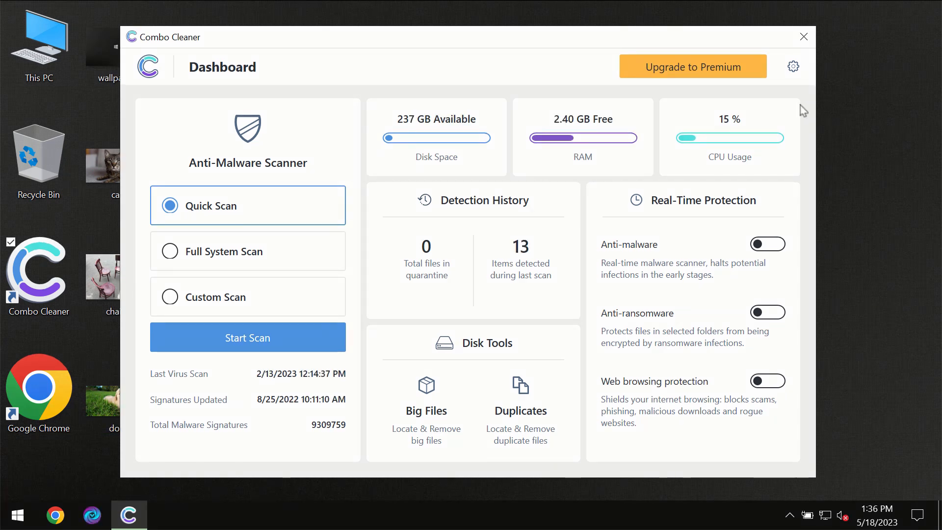
mouse_move(583, 46)
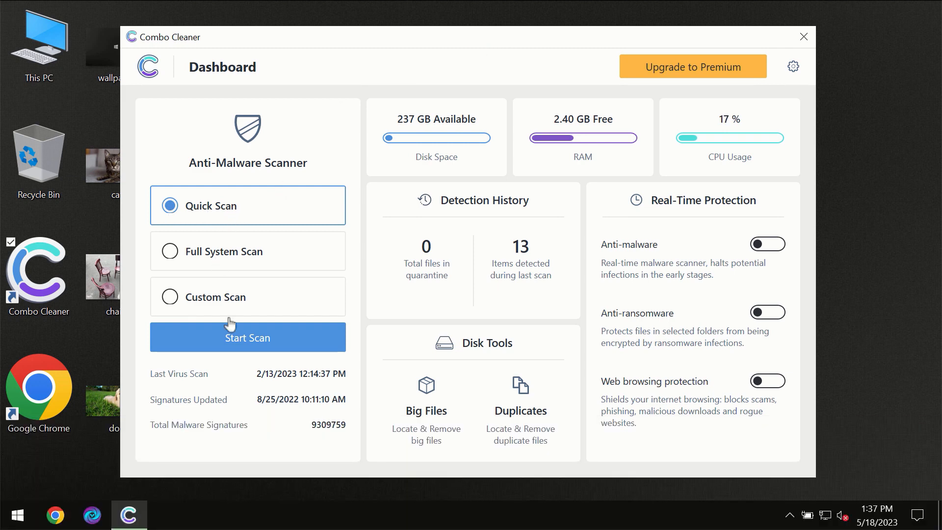
mouse_move(235, 346)
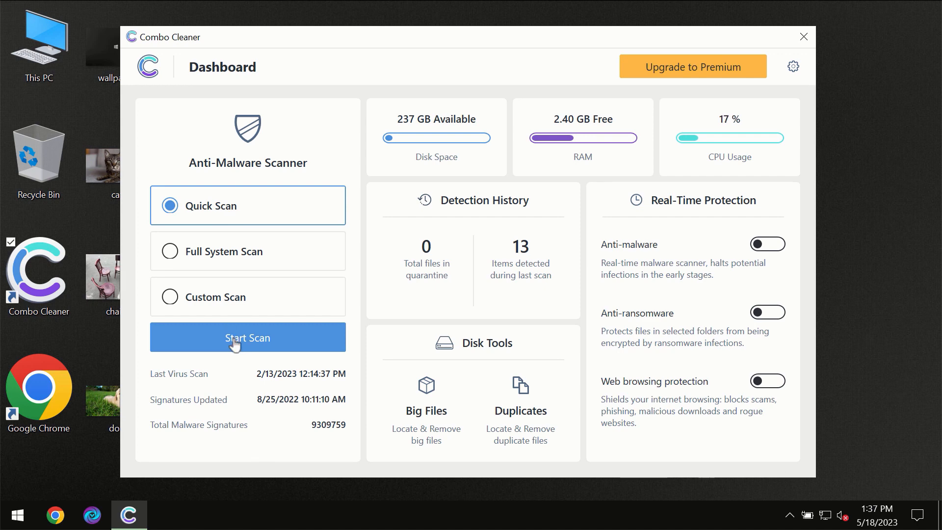
Step: Start a Quick Scan from the Anti-Malware Scanner dashboard
click(248, 338)
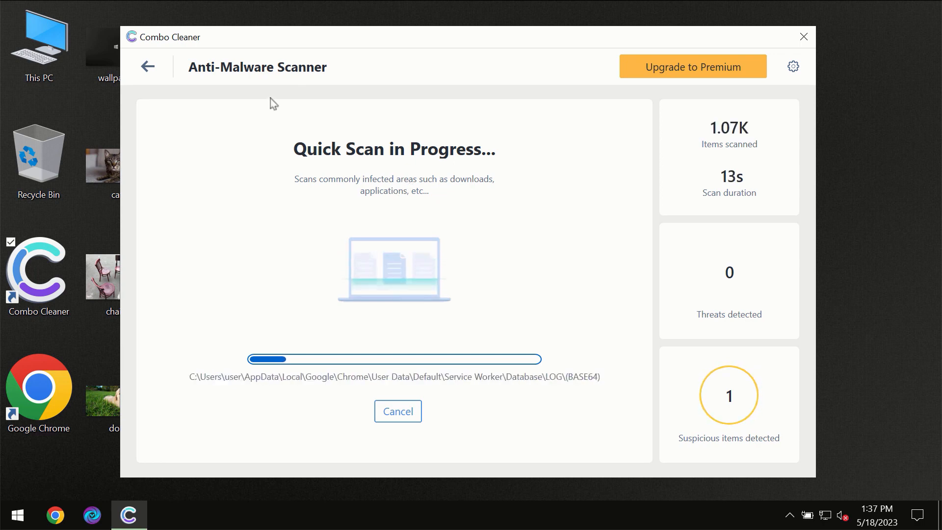
mouse_move(506, 126)
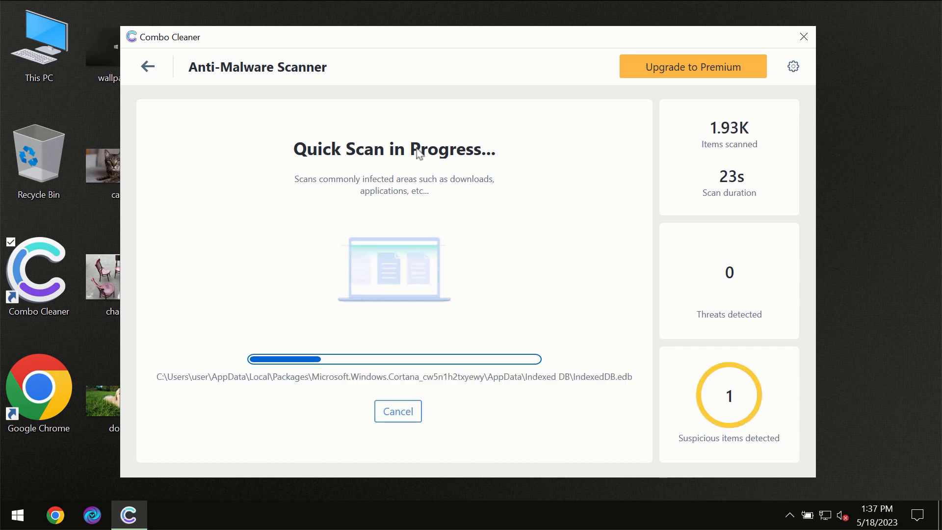
mouse_move(437, 62)
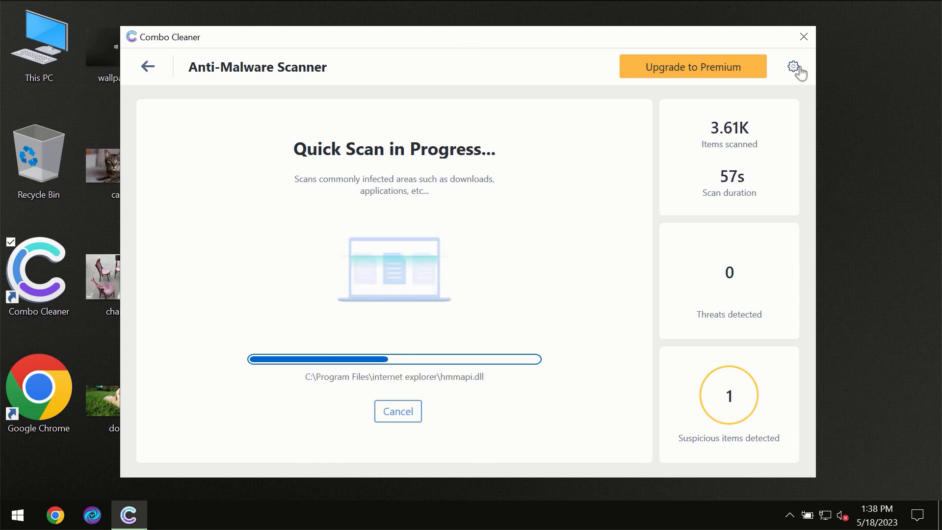
Step: View the Anti-Ransomware settings, listing no protected folders or trusted programs
click(793, 67)
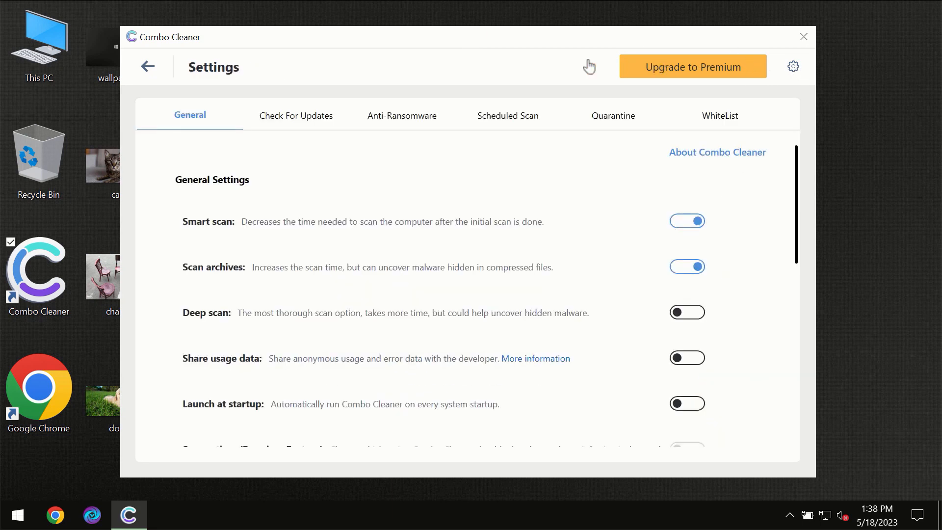
mouse_move(377, 134)
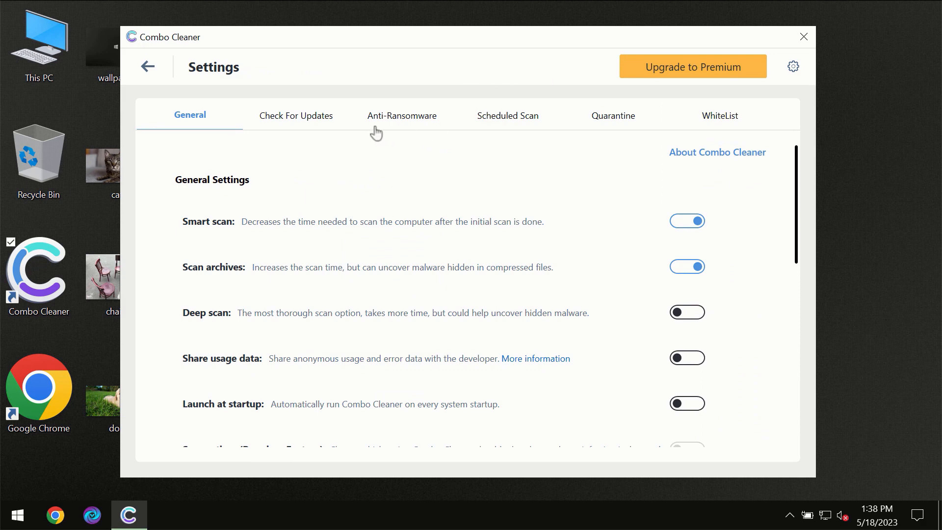
mouse_move(396, 124)
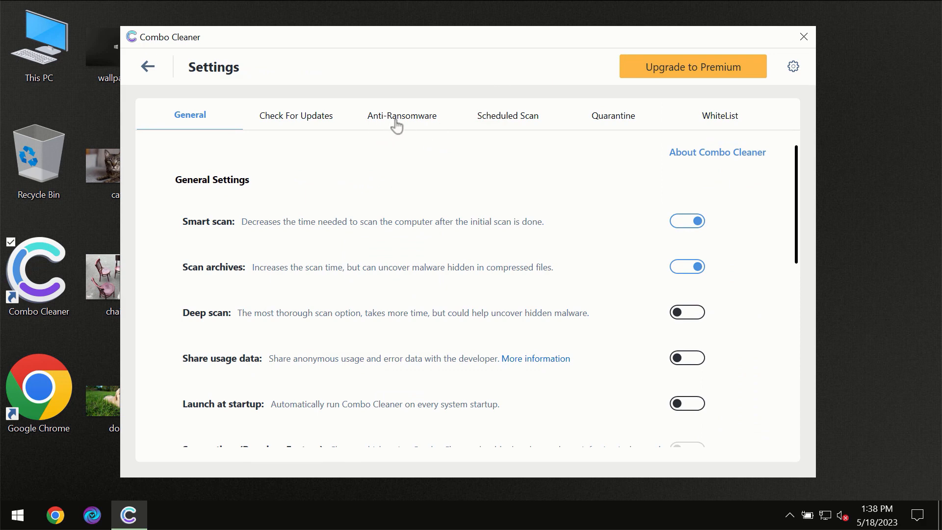
click(403, 116)
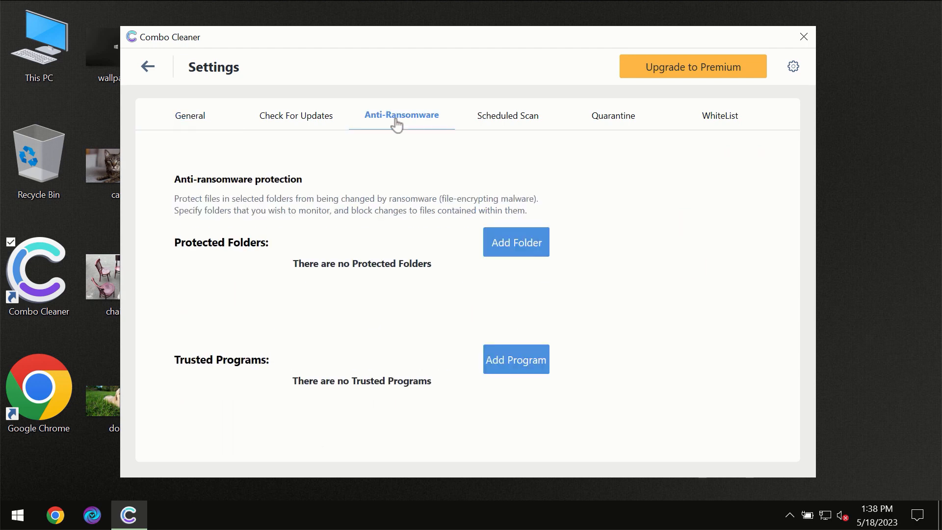
mouse_move(149, 73)
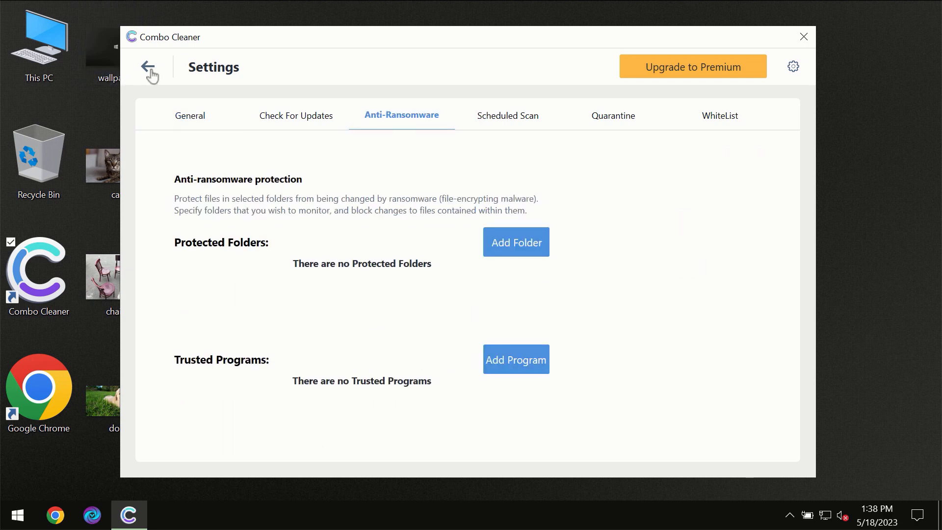
Step: Return to the running scan, let it finish with one spam threat, then view the Premium upgrade offer
click(149, 65)
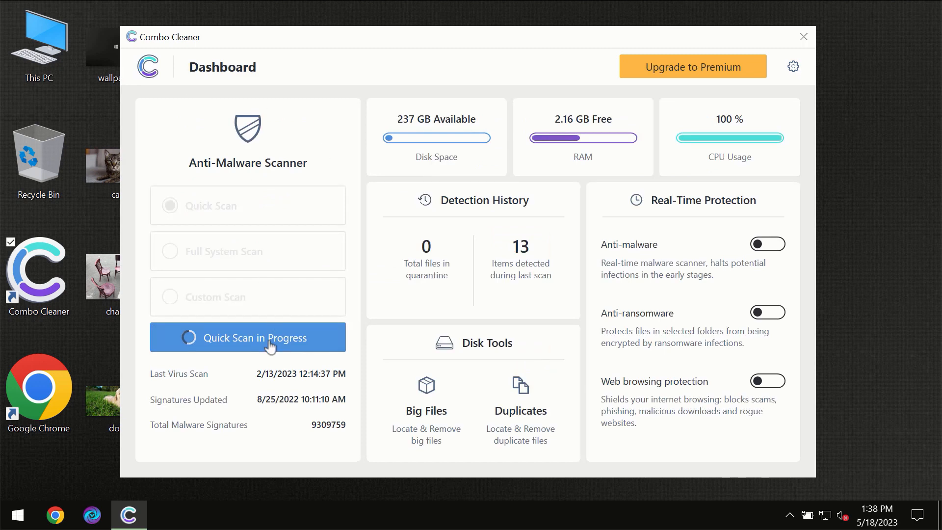
click(254, 338)
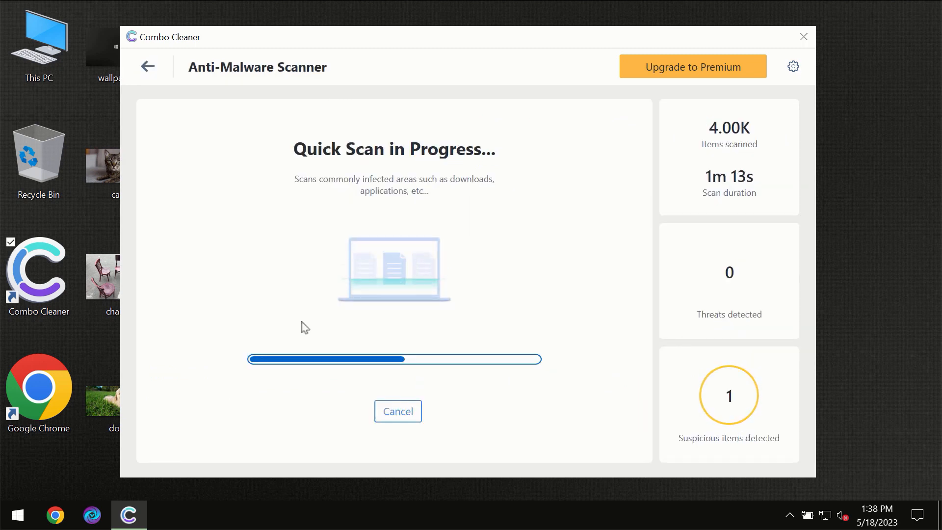
mouse_move(557, 96)
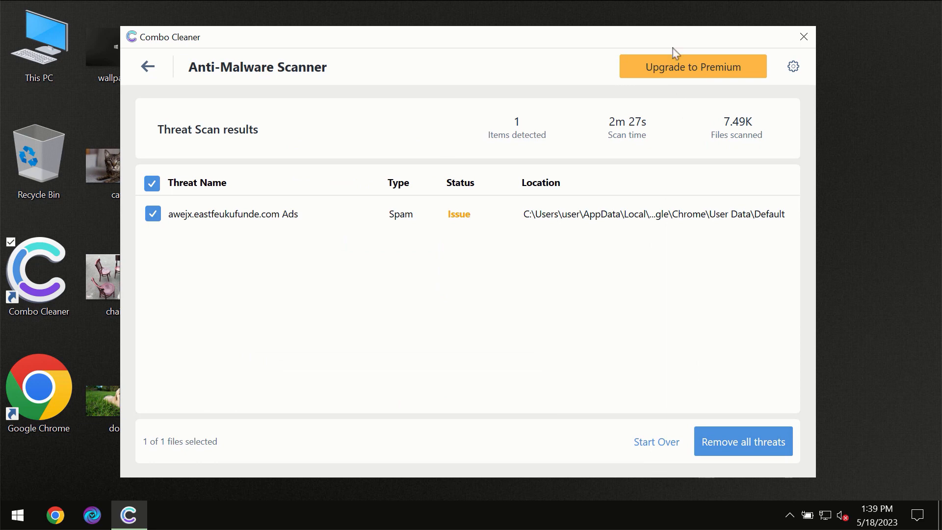
click(693, 66)
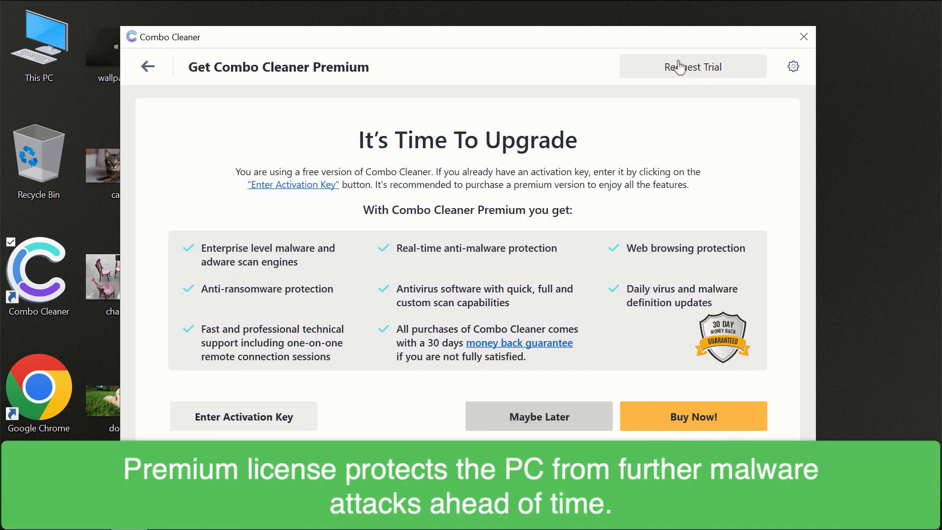